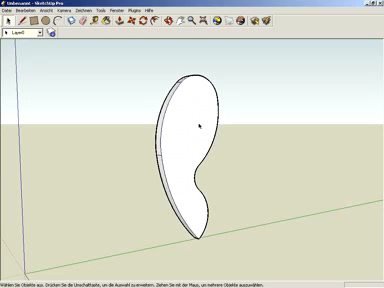
Select the thin curved profile to begin pushing it into the flared half-body.
click(191, 120)
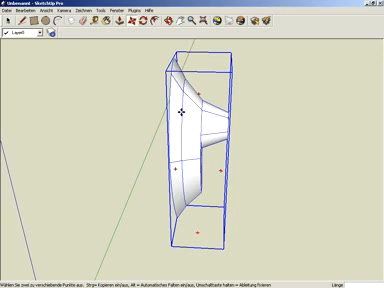
mouse_move(190, 115)
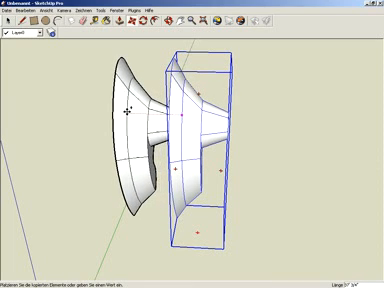
Flip the copied half-body along the red direction against the original and close Components.
right_click(180, 140)
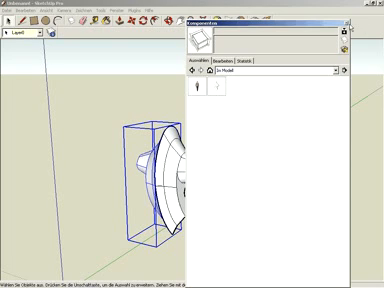
click(367, 21)
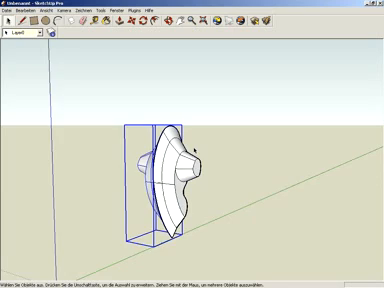